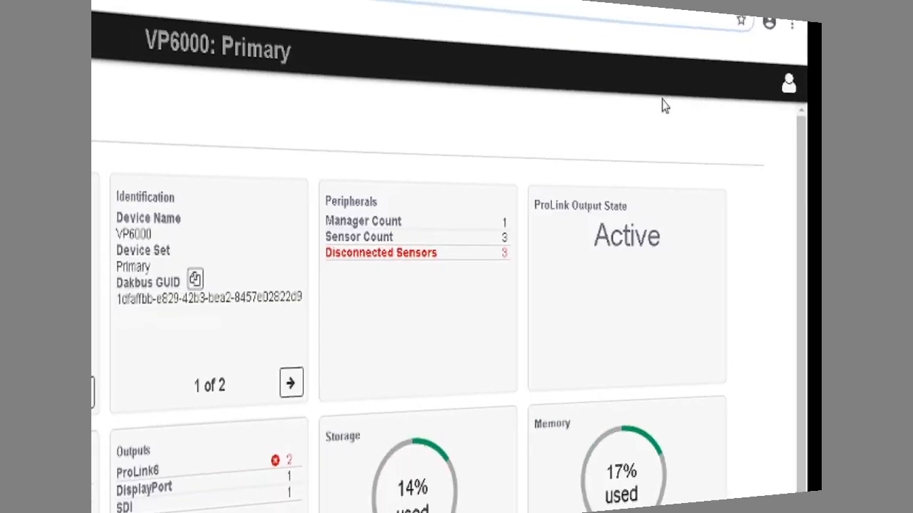
Step: Open the user menu (Update, Help, About), then the main navigation menu
left_click(789, 82)
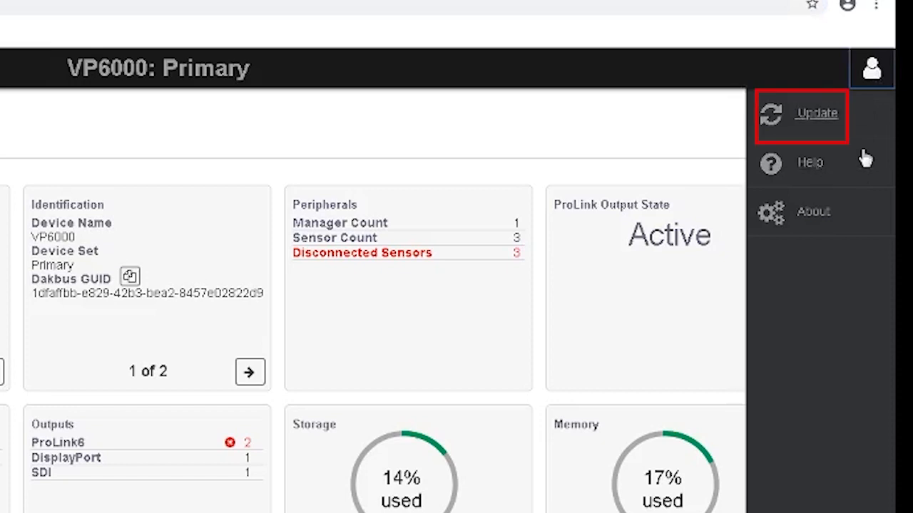
mouse_move(810, 162)
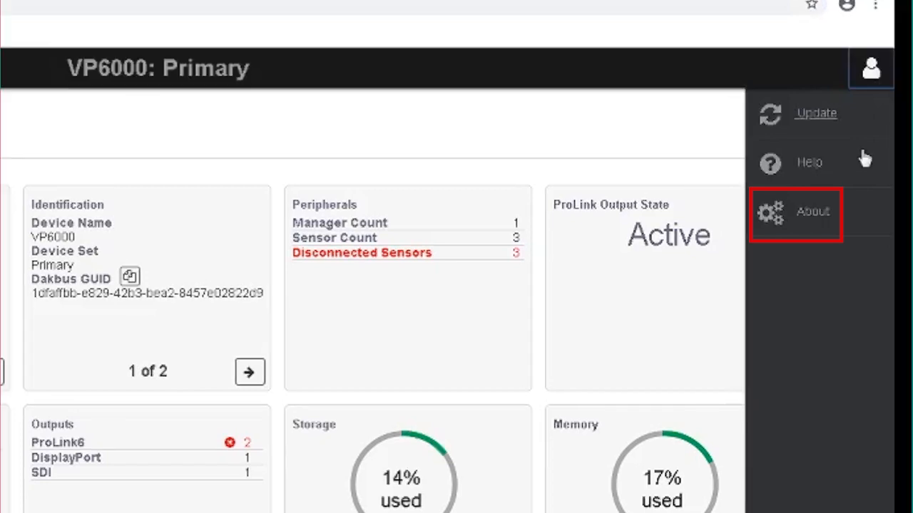
left_click(21, 78)
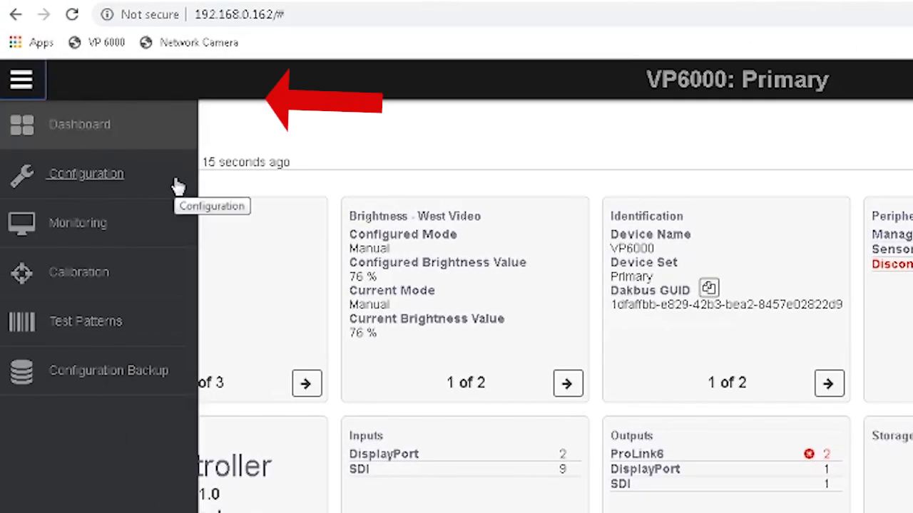
mouse_move(166, 231)
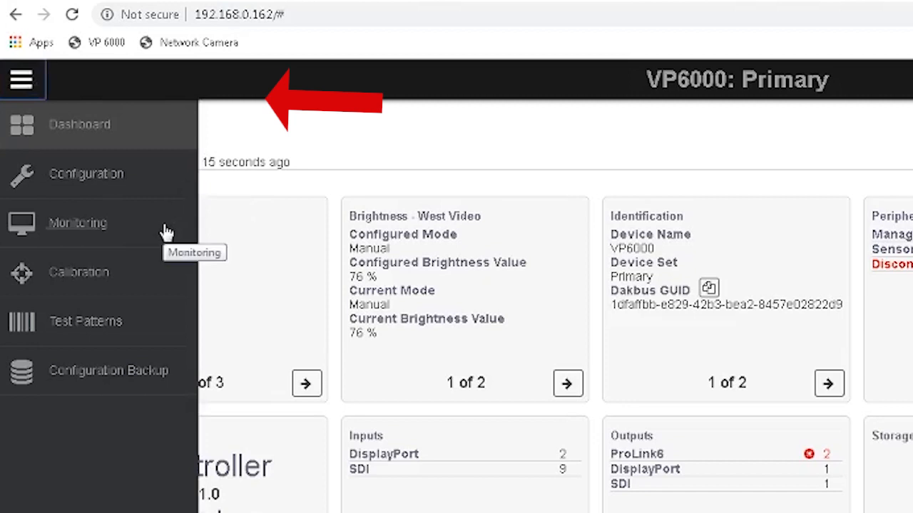
mouse_move(147, 308)
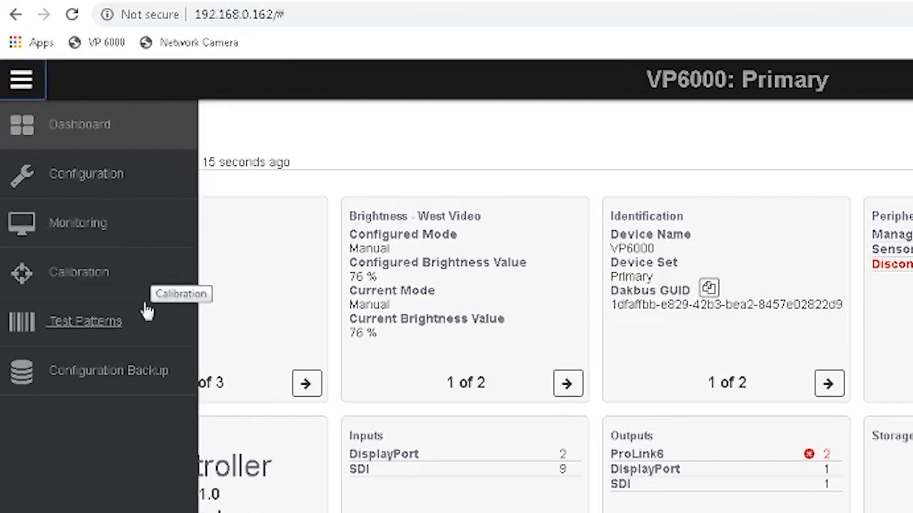
mouse_move(144, 333)
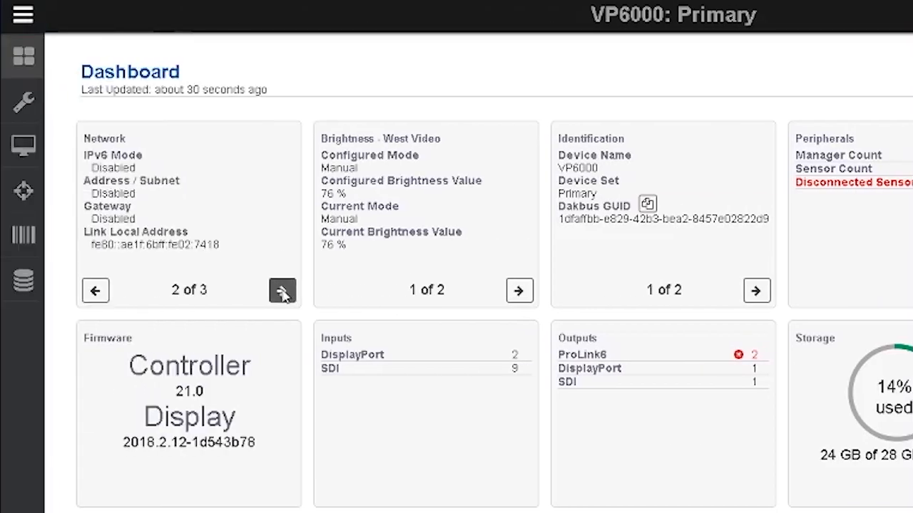
Step: Page forward on the dashboard's Network and Identification tiles to their next pages
left_click(282, 290)
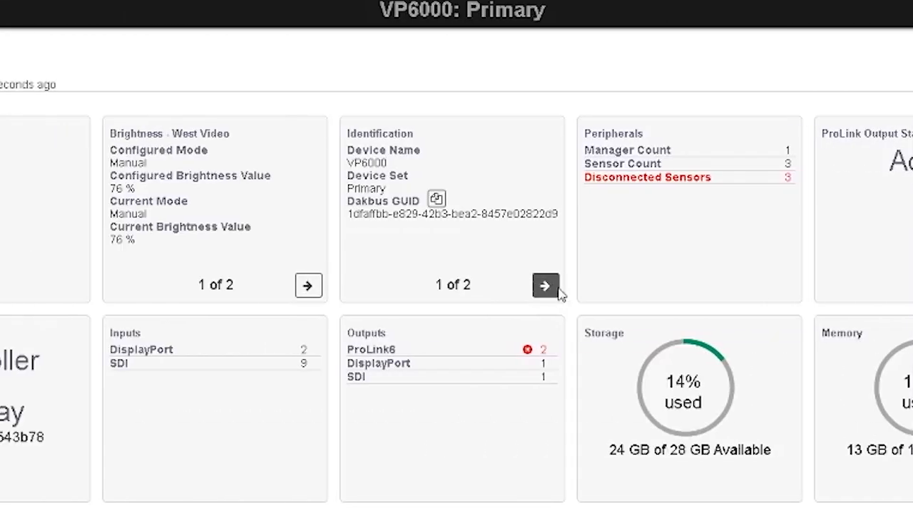
left_click(544, 285)
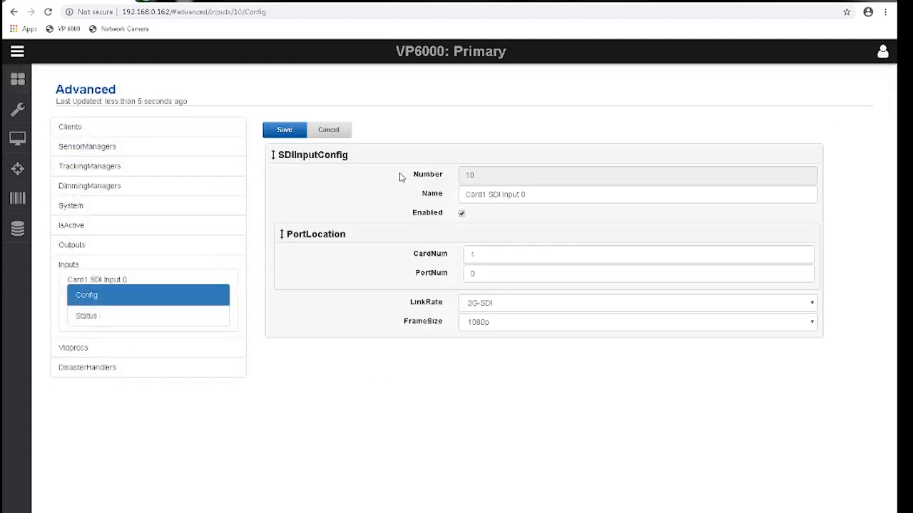
Step: Expand Card1 SDI Input 0's config and open its LinkRate dropdown
left_click(636, 303)
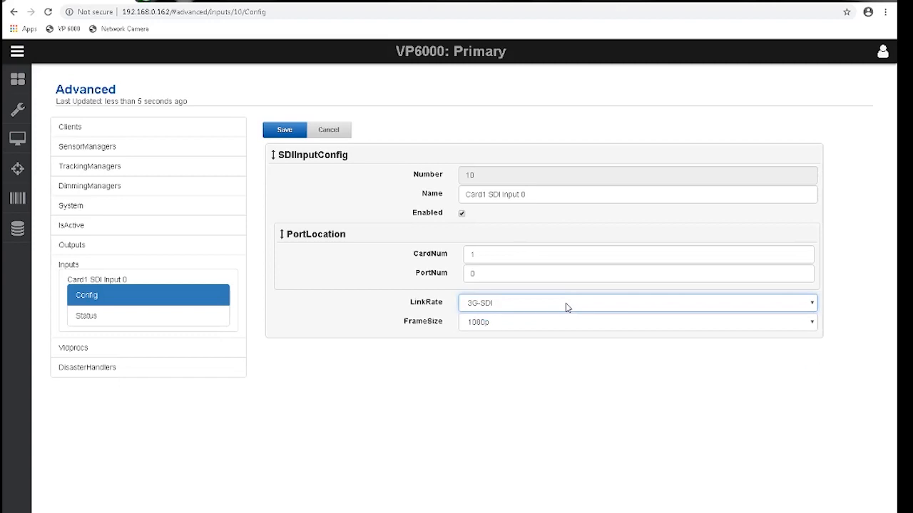
left_click(634, 322)
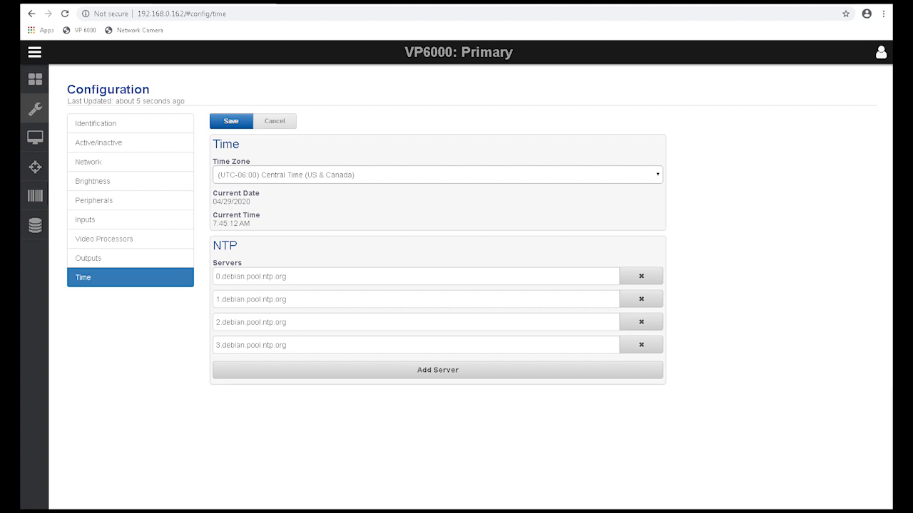
Step: Go to the Monitoring page showing each card's SDI, DP and compositor previews
left_click(52, 138)
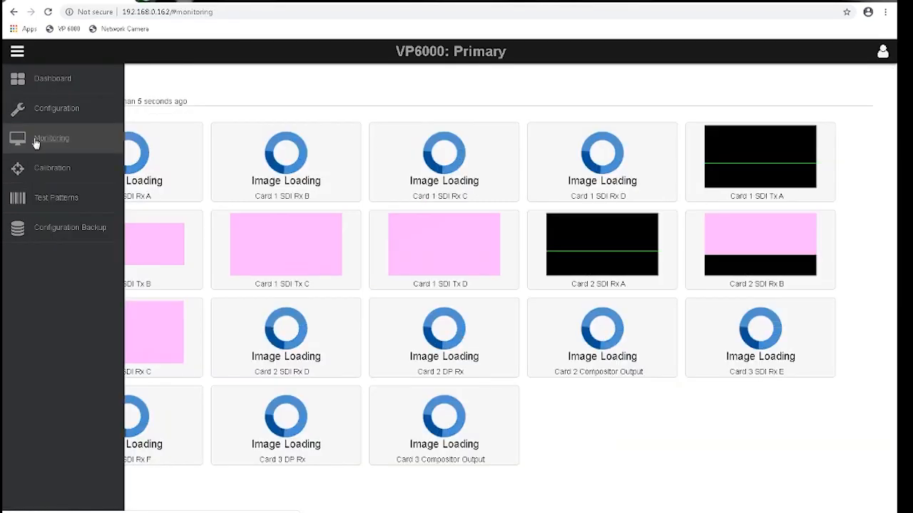